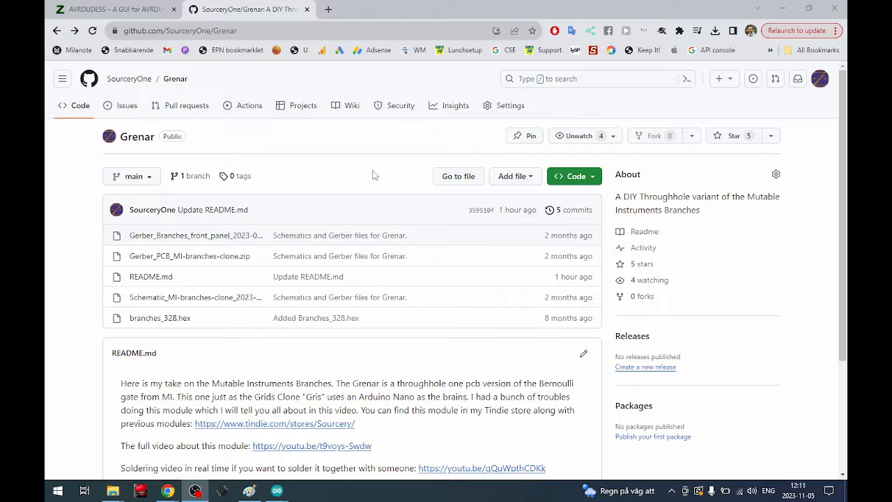
mouse_move(117, 312)
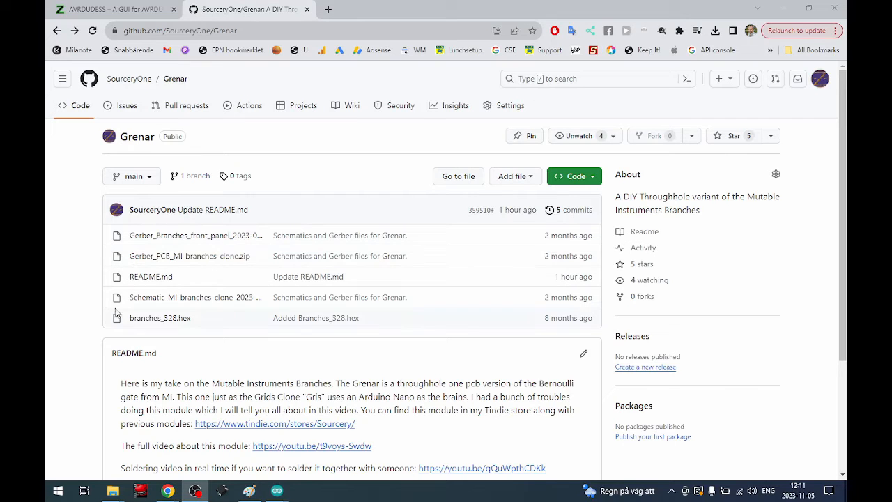
mouse_move(159, 318)
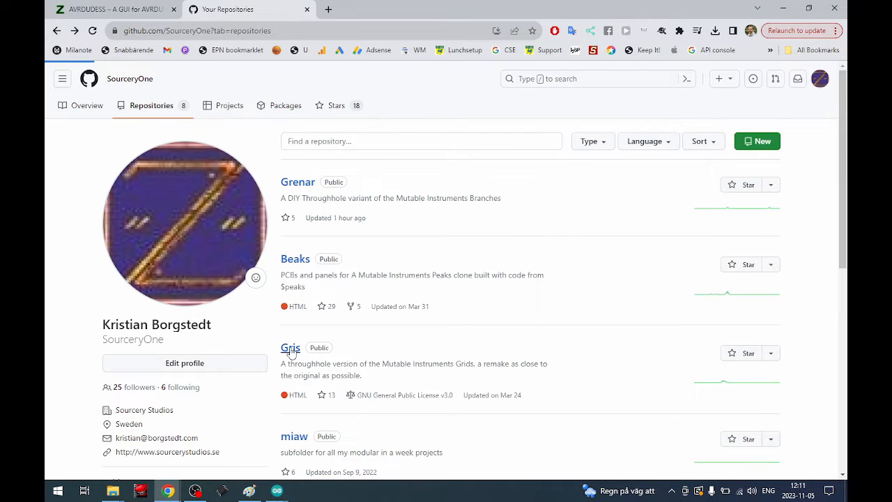
Step: Browse into the Gris repository, go back, and enter the Grenar repository instead
left_click(290, 349)
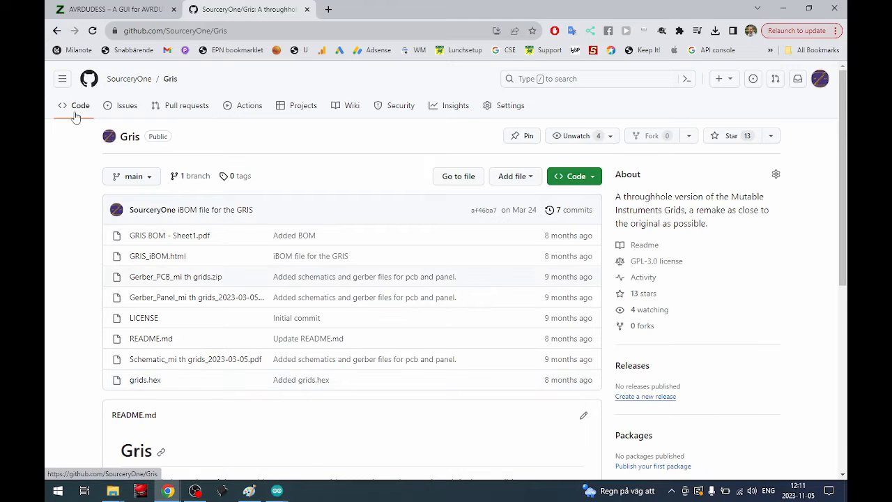
left_click(128, 78)
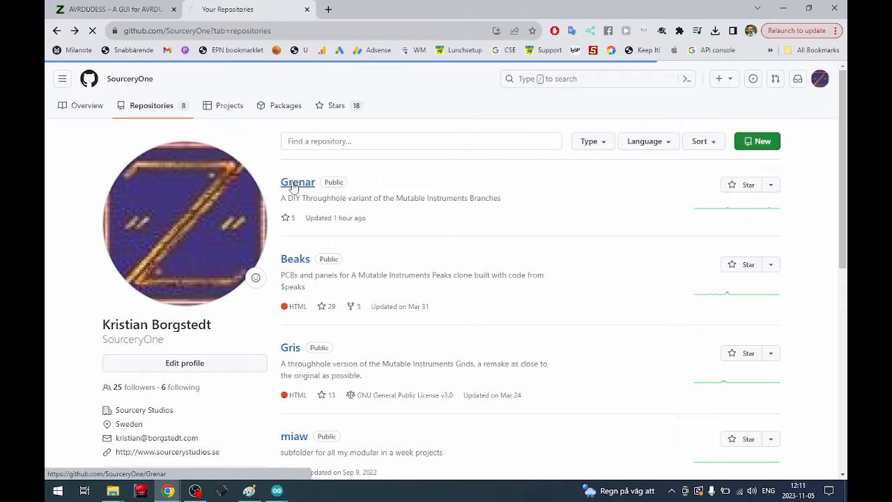
left_click(297, 181)
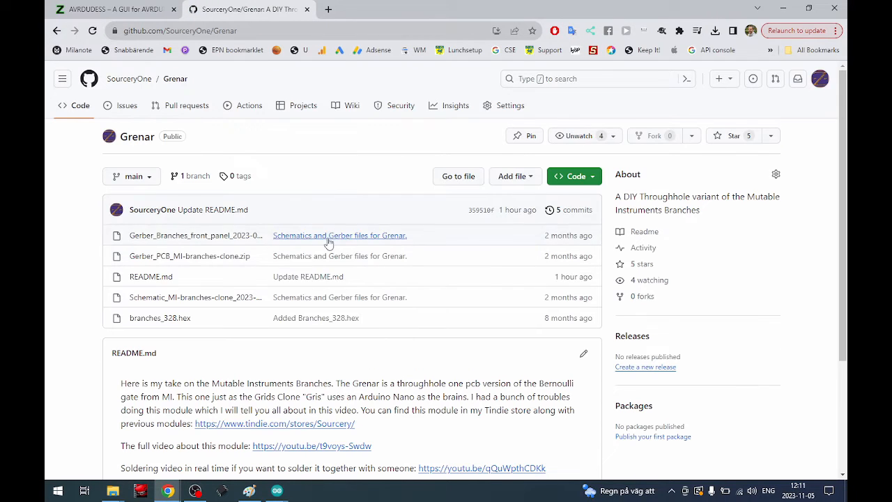
mouse_move(203, 315)
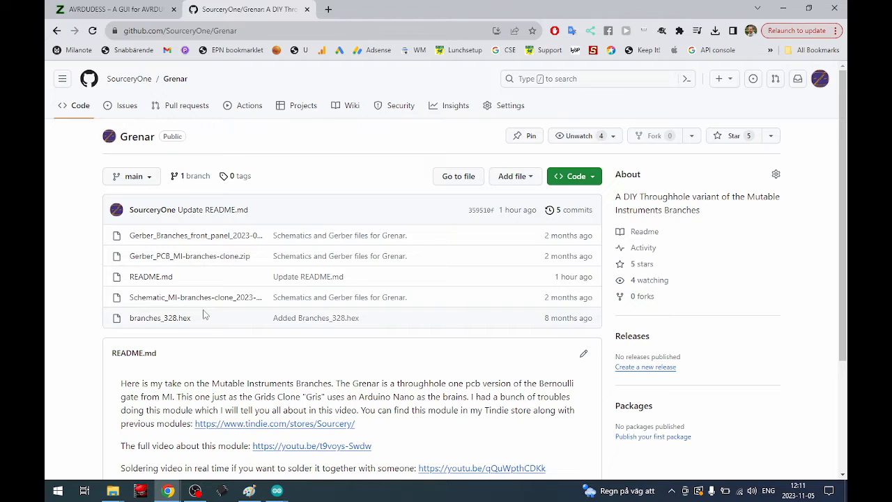
mouse_move(159, 318)
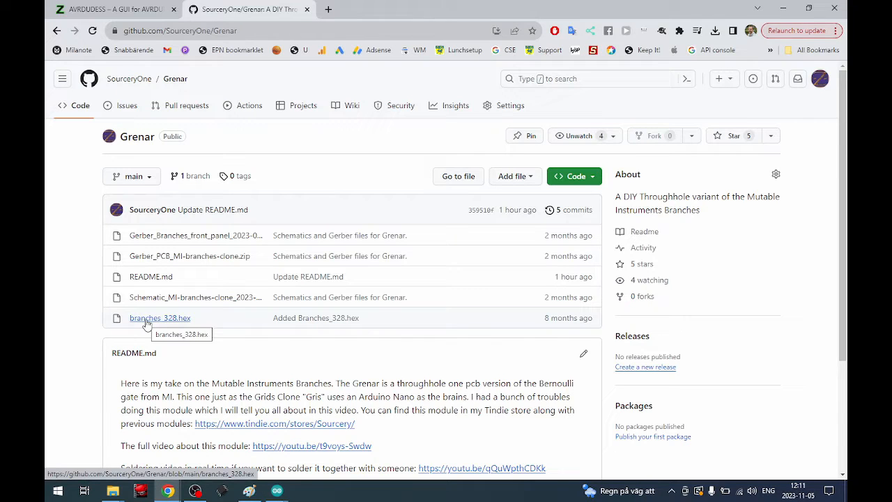
Step: View the branches_328.hex file from the Grenar repository file list
left_click(158, 318)
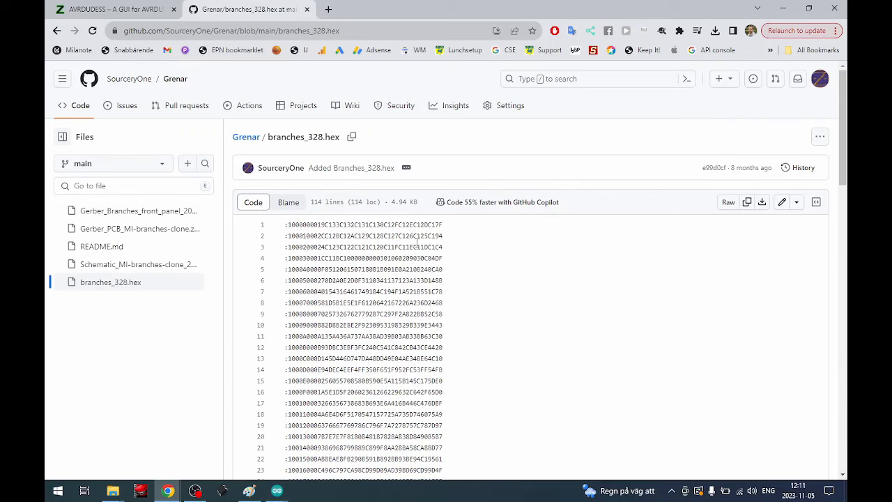
mouse_move(761, 202)
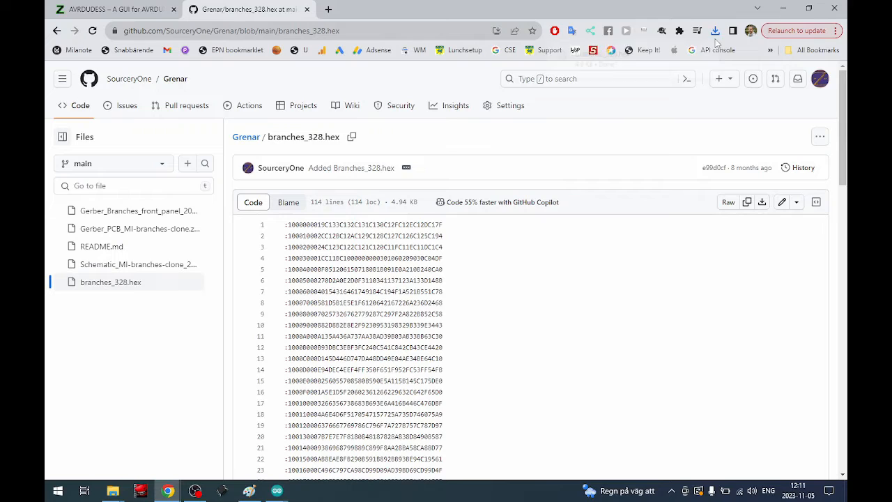
left_click(715, 30)
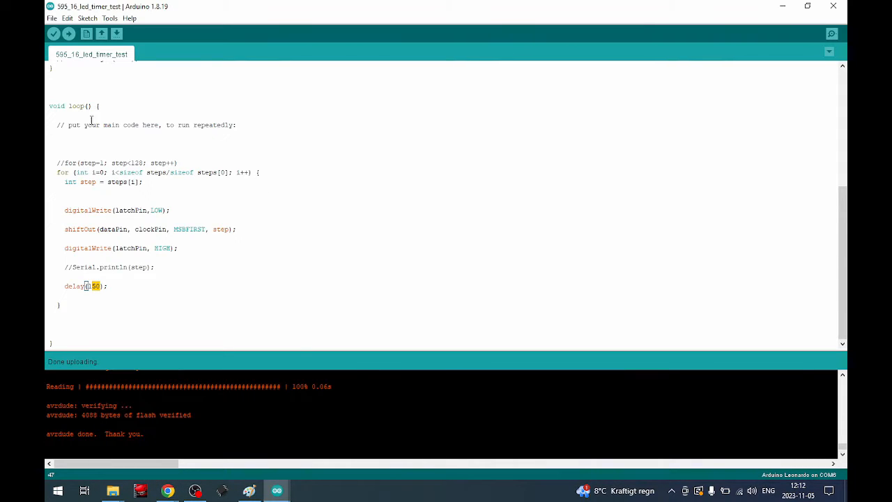
mouse_move(170, 374)
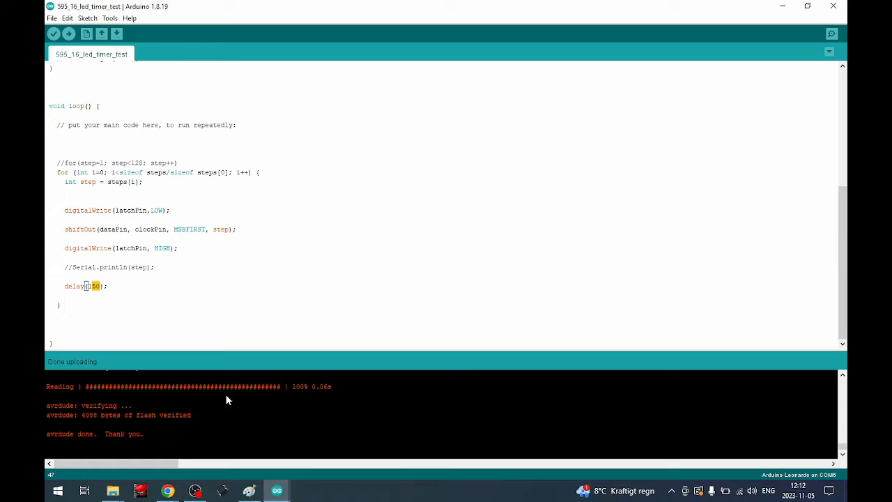
mouse_move(283, 432)
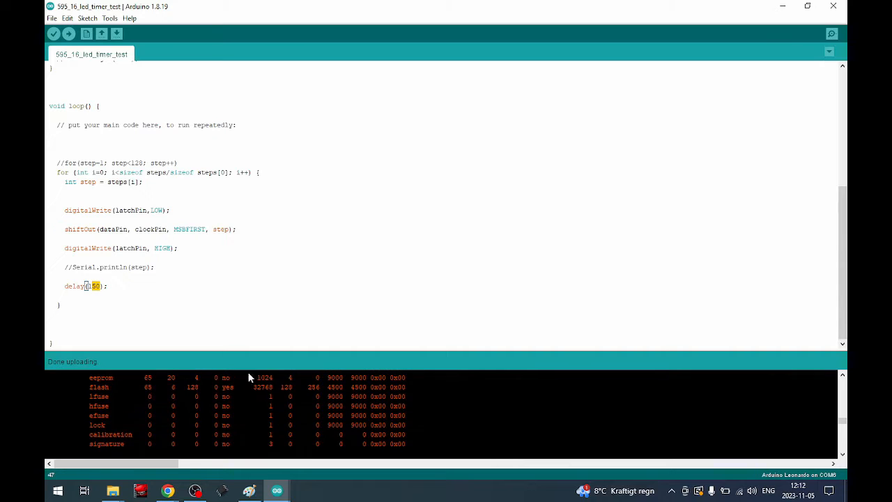
mouse_move(263, 388)
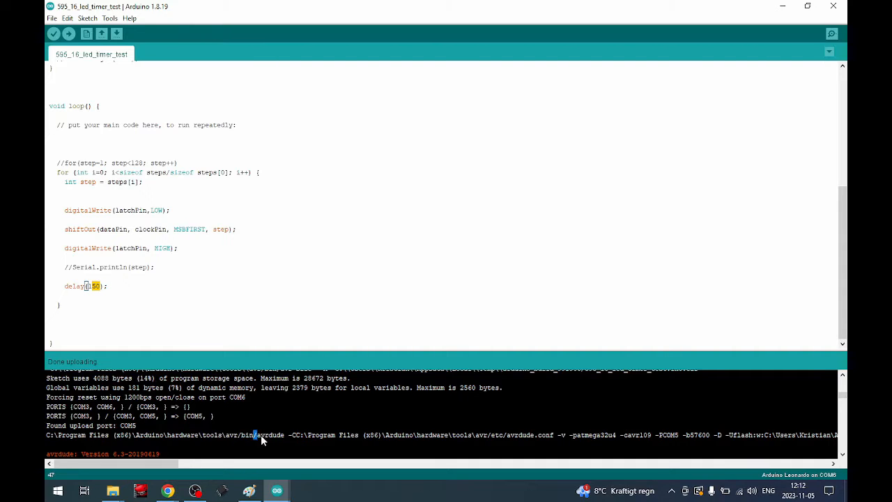
Step: Highlight the avrdude program name in the Arduino IDE upload log
double_click(271, 434)
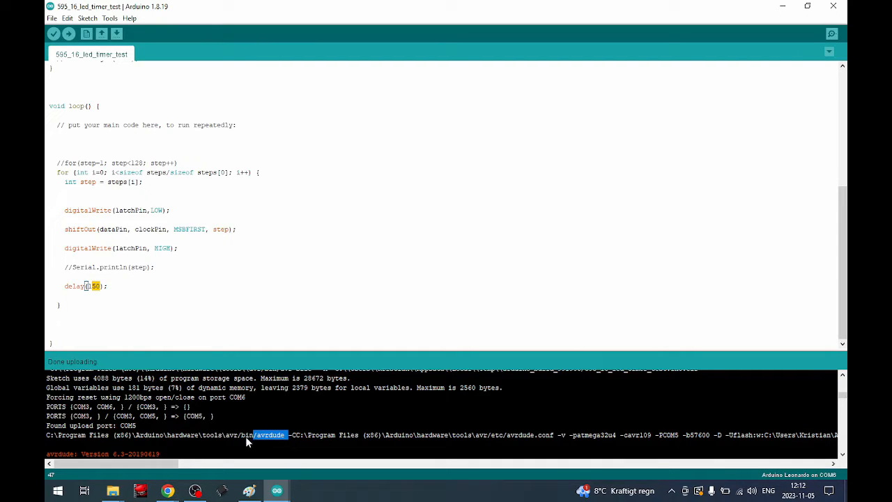
mouse_move(348, 439)
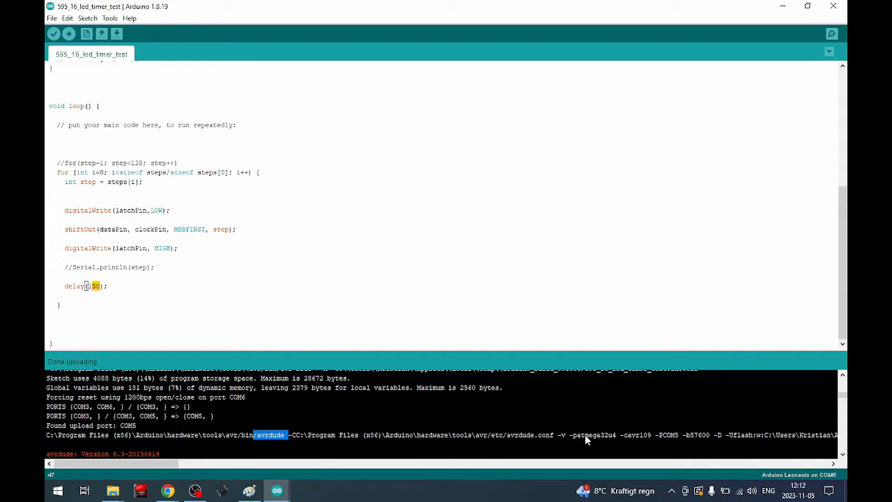
mouse_move(597, 441)
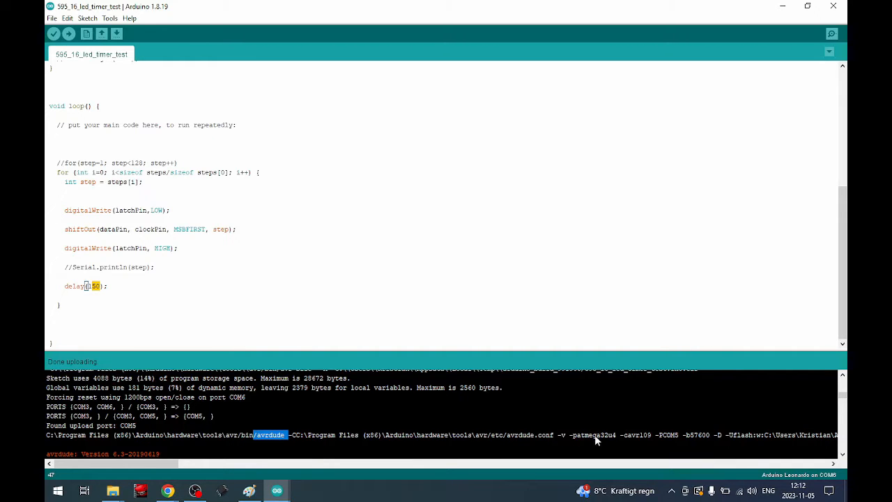
mouse_move(607, 443)
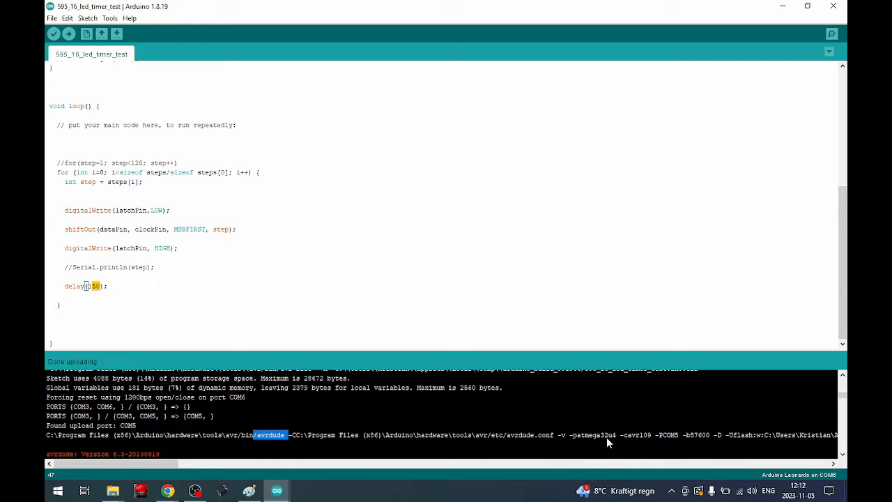
mouse_move(683, 439)
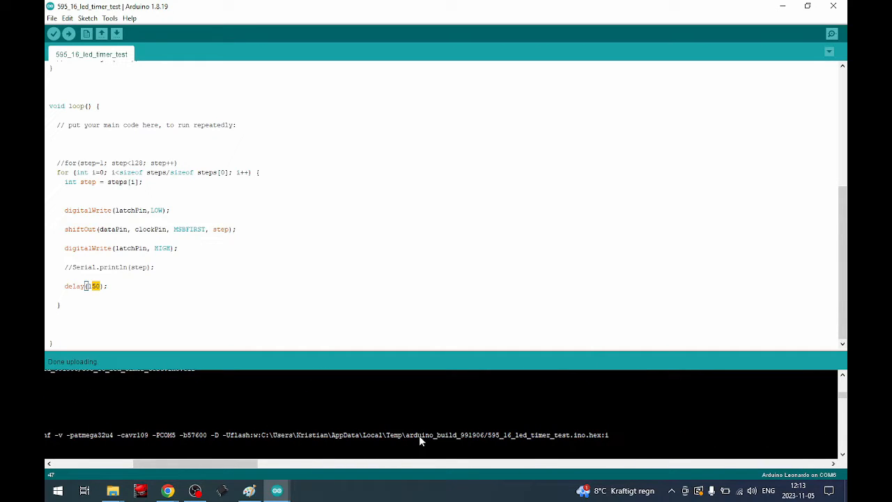
mouse_move(284, 417)
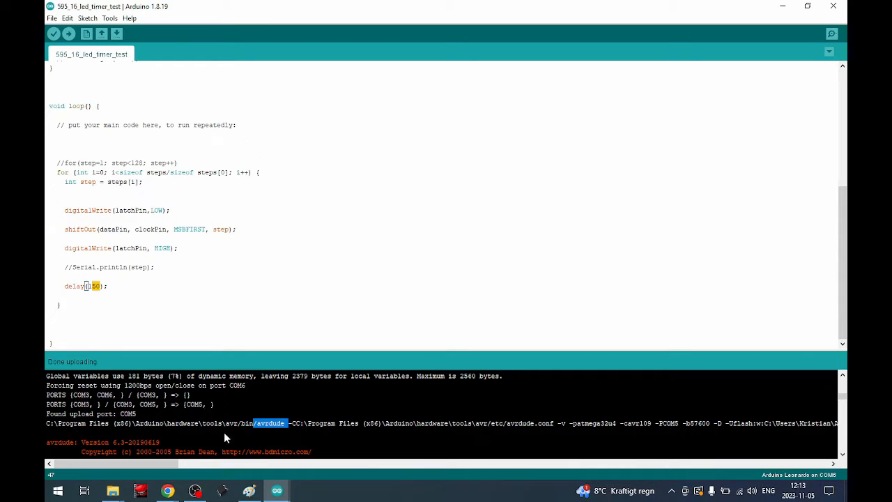
mouse_move(369, 413)
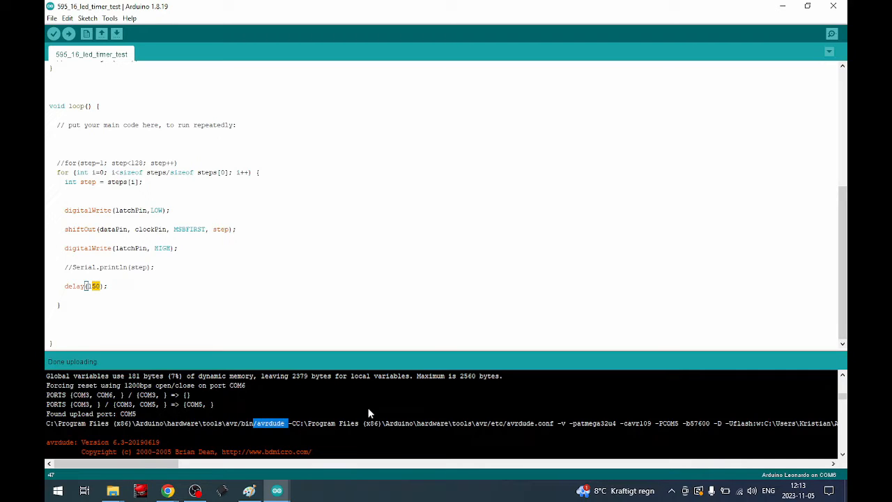
mouse_move(604, 426)
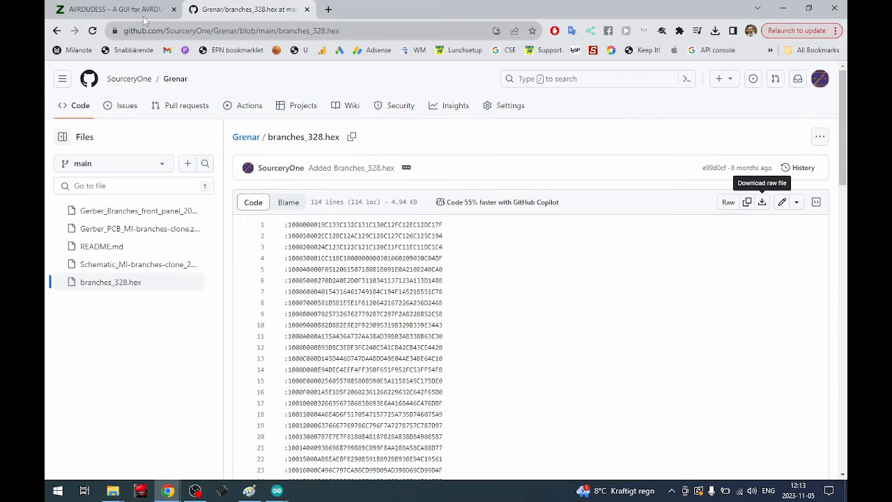
Step: Download the raw branches_328.hex file and move on to the AVRDUDESS article on Zak's Electronics Blog
left_click(112, 8)
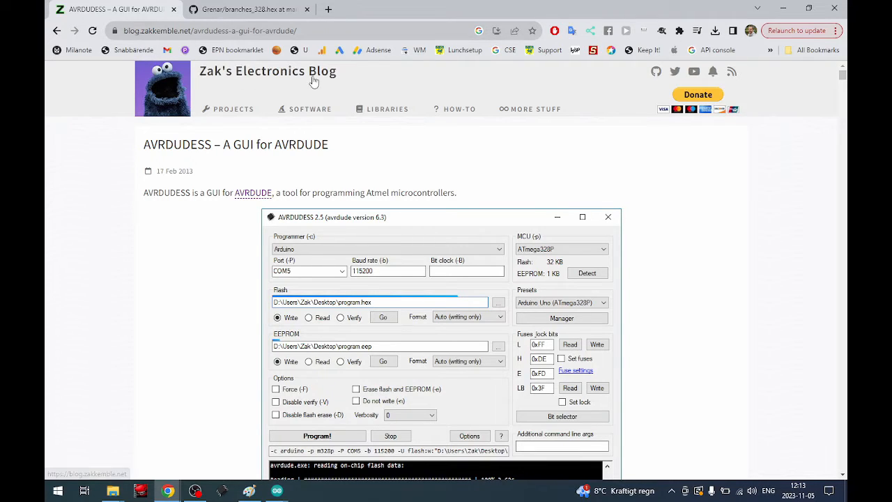
mouse_move(124, 156)
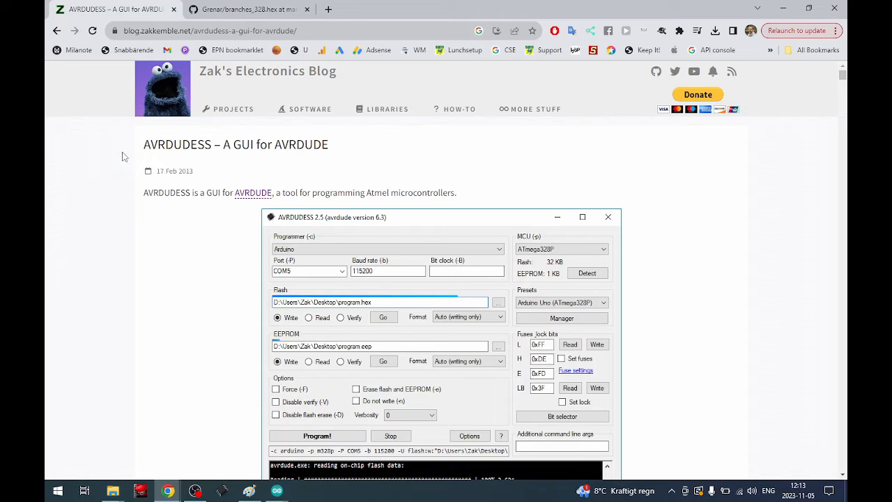
double_click(177, 143)
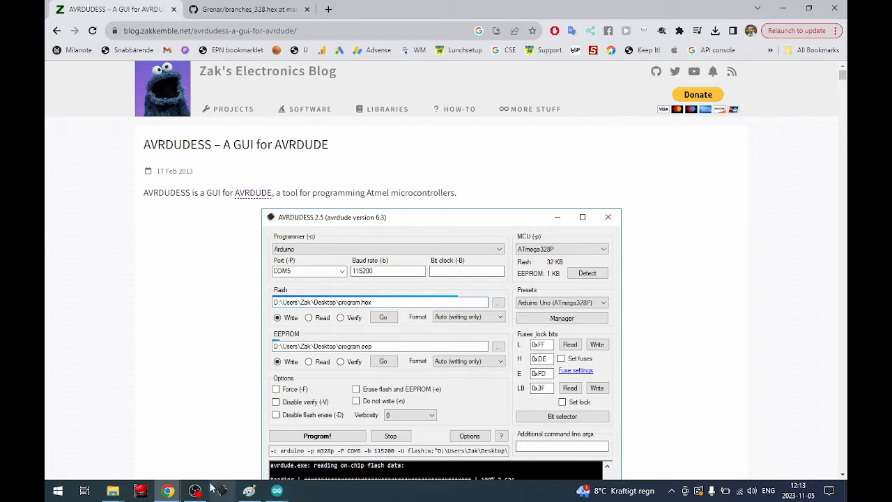
mouse_move(218, 491)
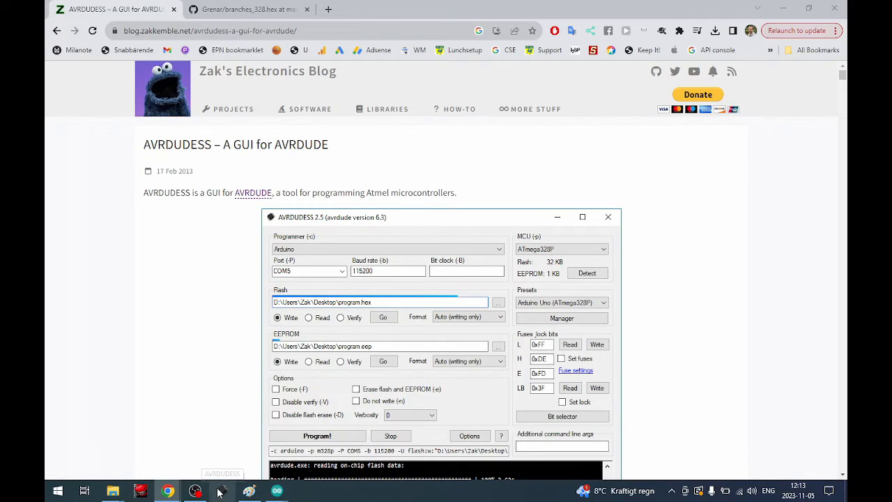
mouse_move(223, 455)
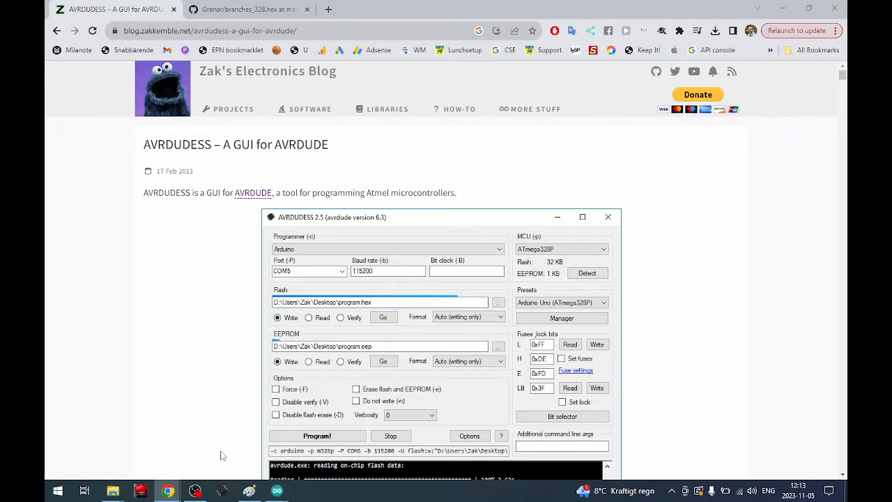
scroll("down", 3)
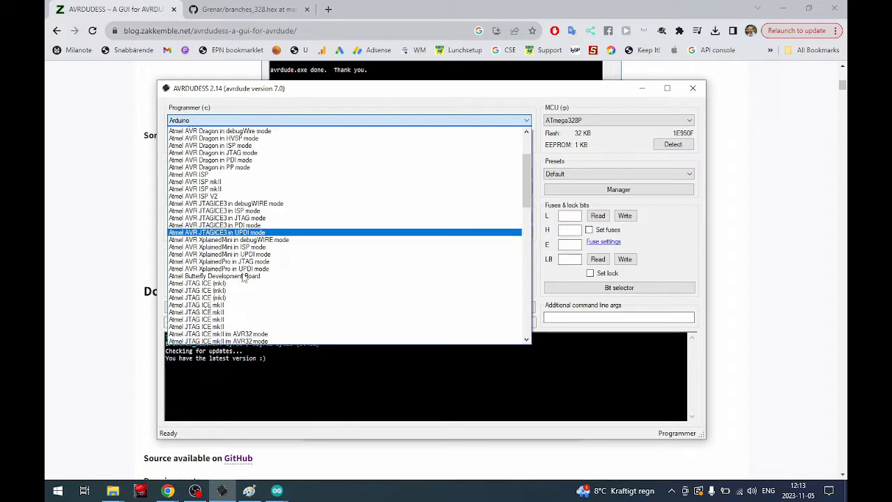
scroll("down", 3)
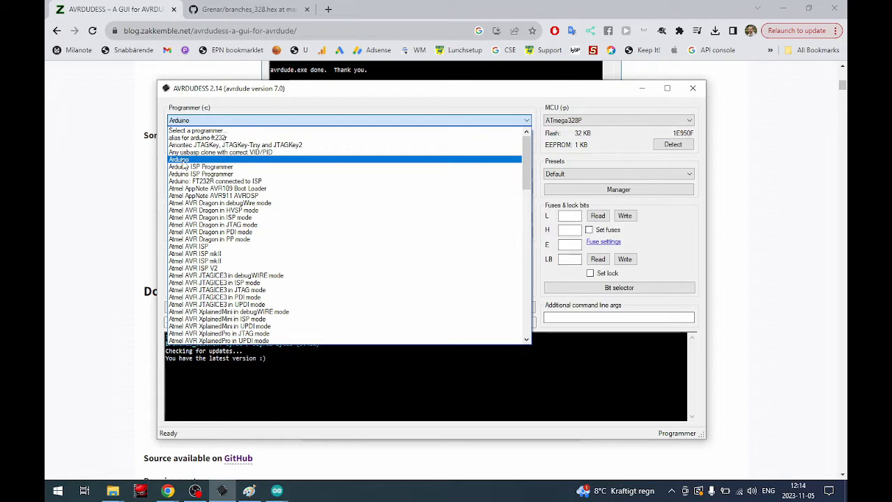
left_click(179, 159)
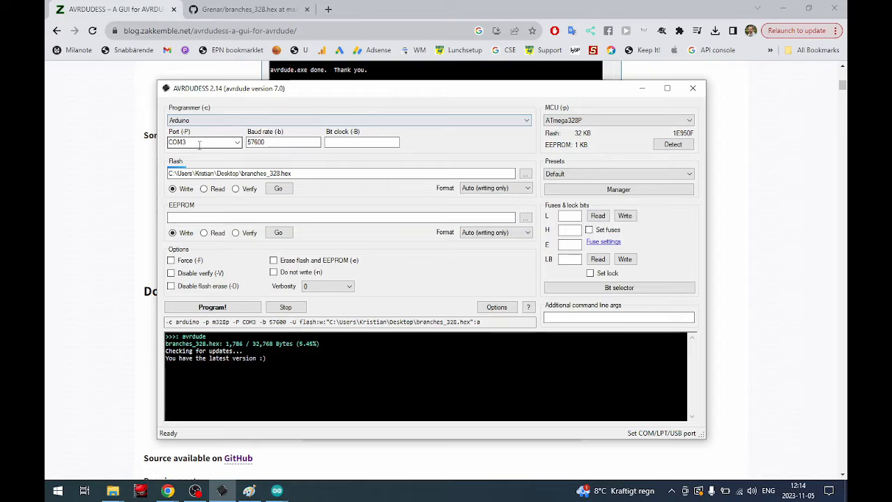
left_click(237, 142)
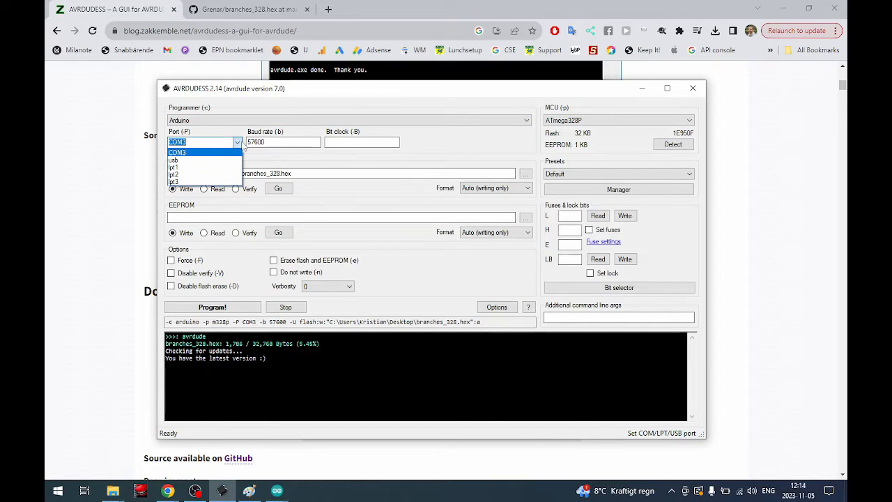
left_click(177, 152)
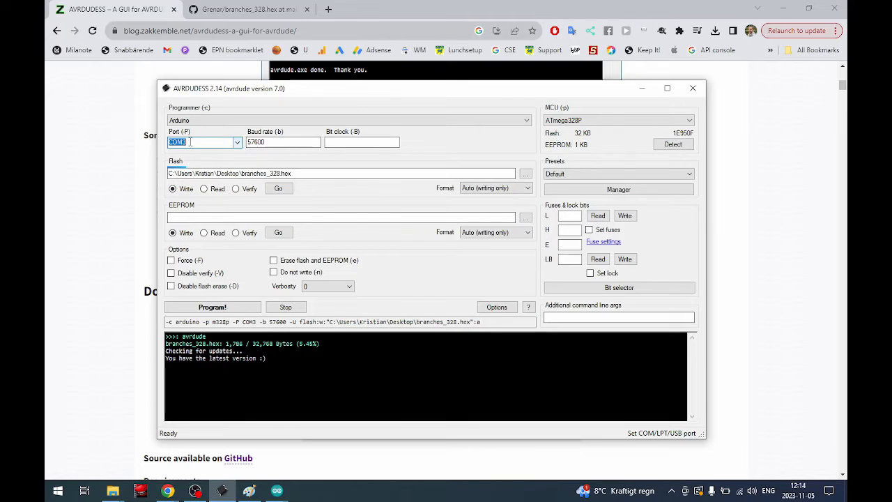
mouse_move(265, 142)
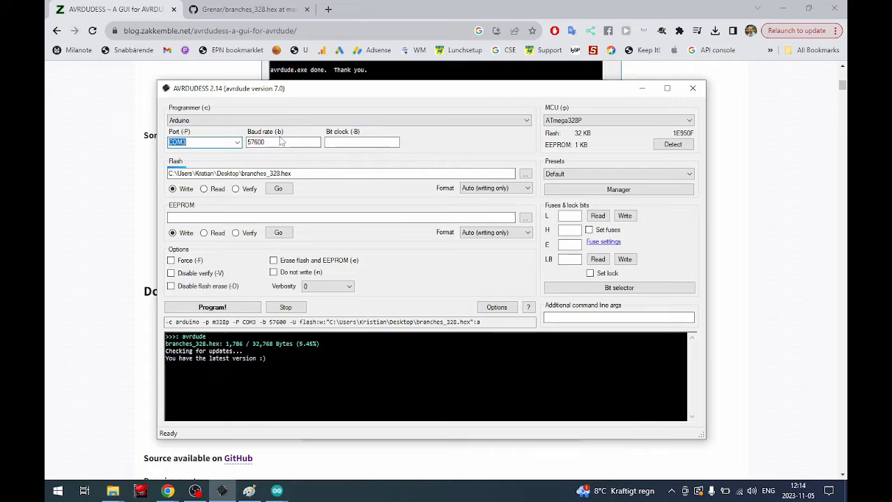
left_click(282, 142)
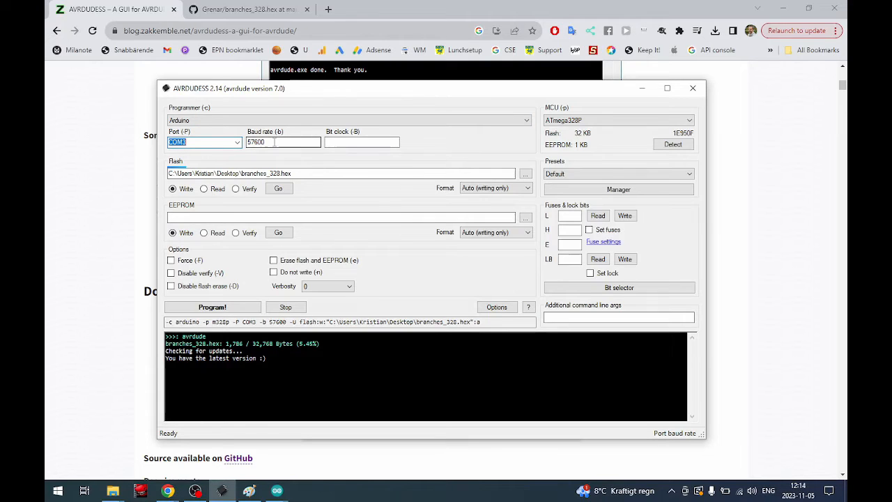
mouse_move(282, 142)
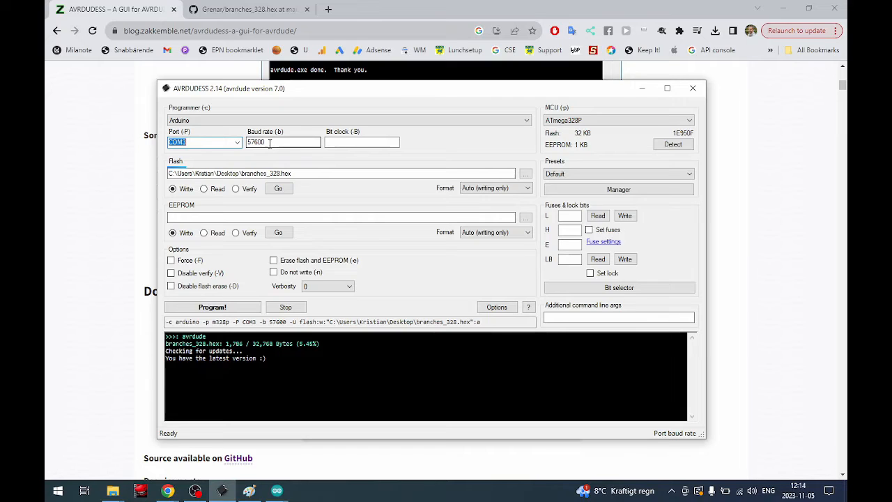
left_click(281, 142)
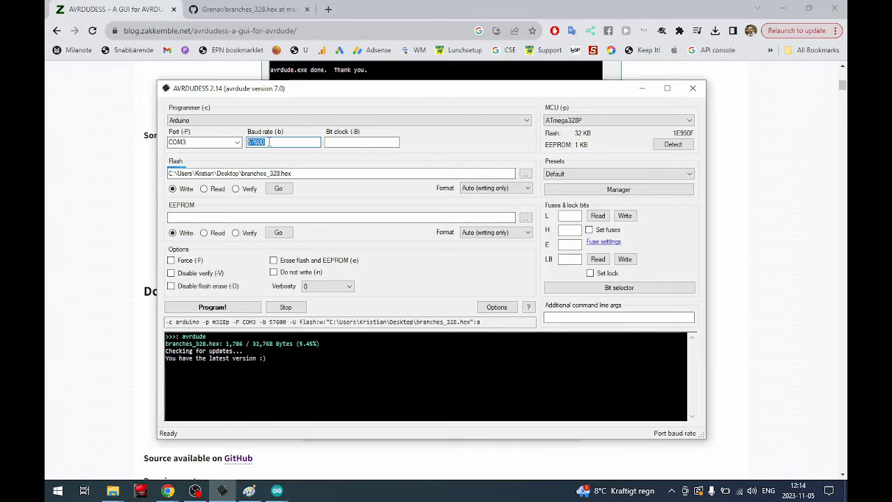
type("1152")
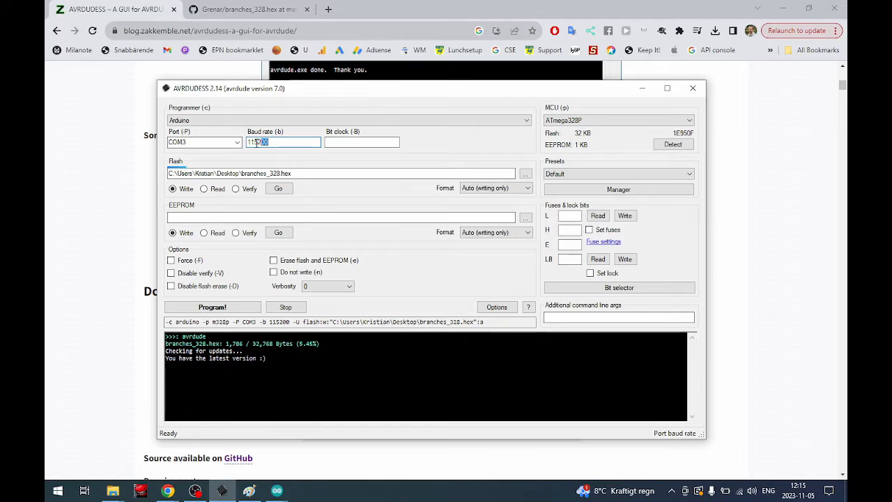
type("5")
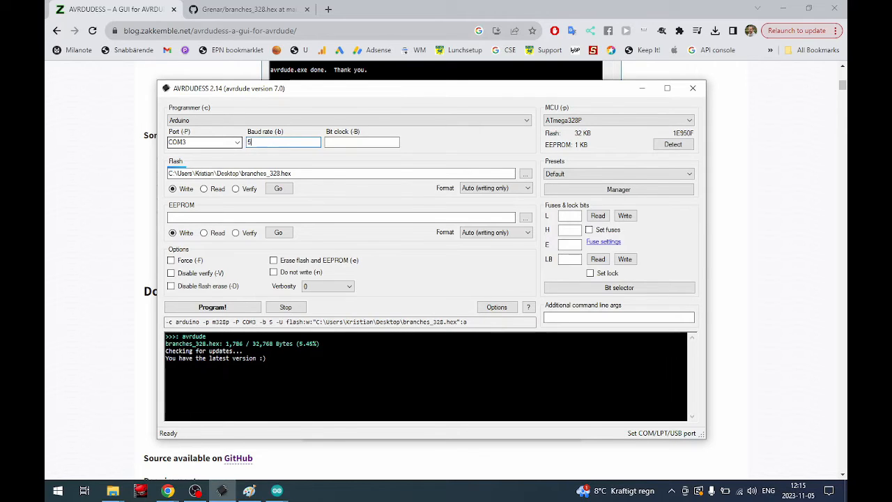
type("7600")
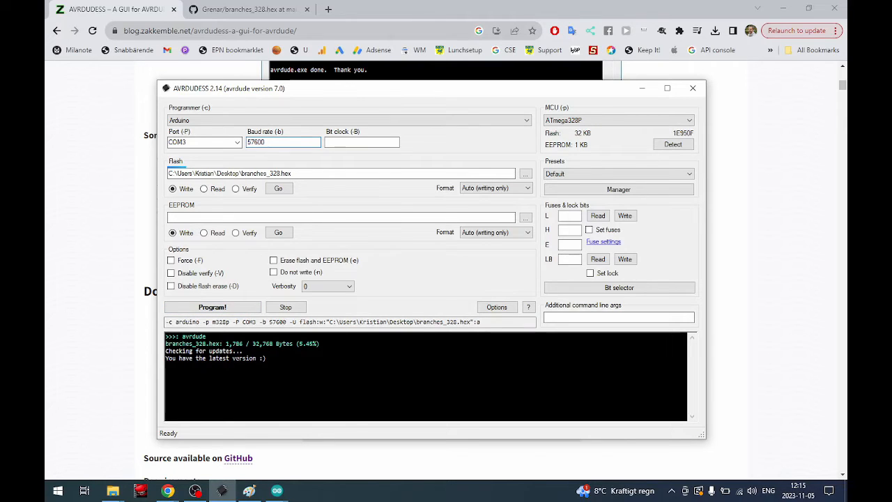
left_click(281, 143)
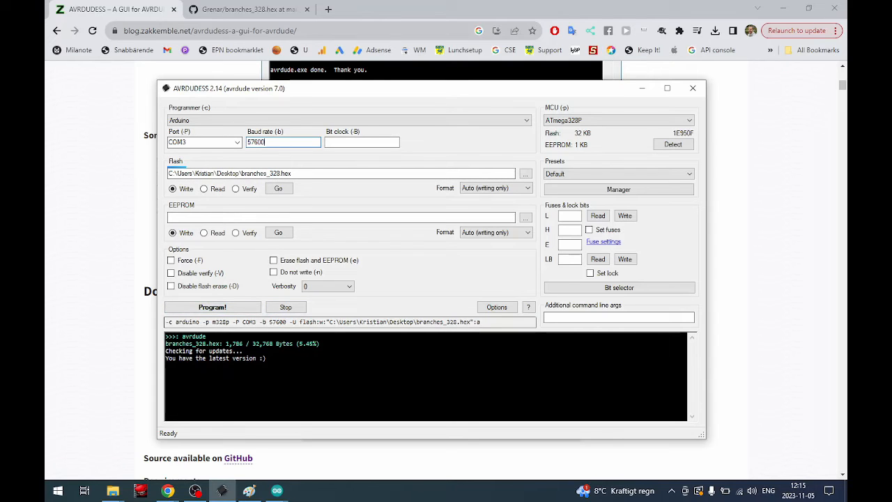
Step: Replace the Desktop flash file with branches_328.hex chosen from the Downloads folder
left_click(340, 173)
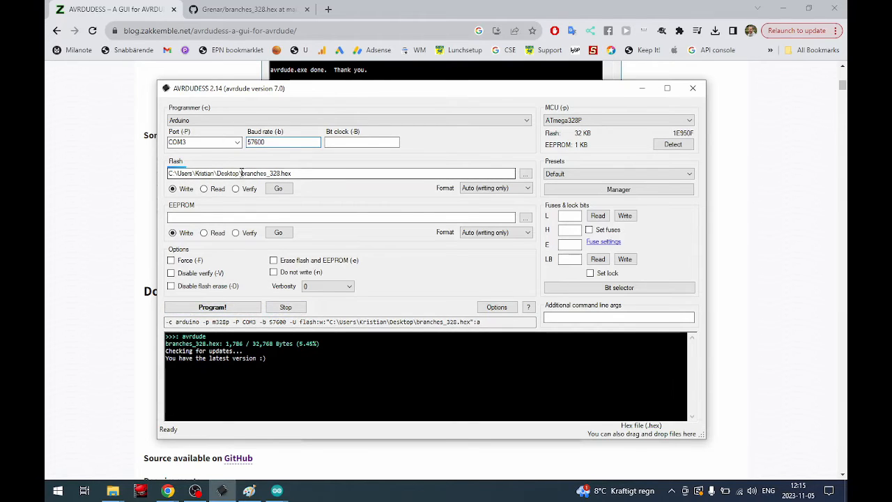
left_click(292, 173)
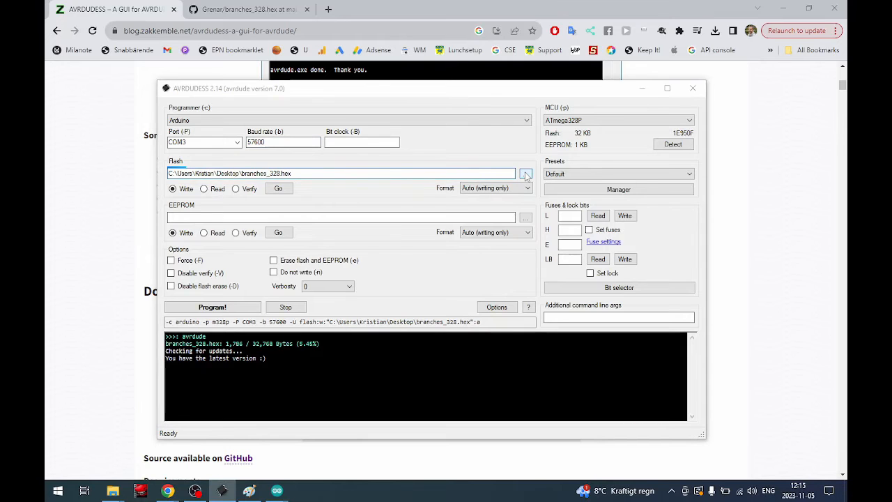
left_click(524, 173)
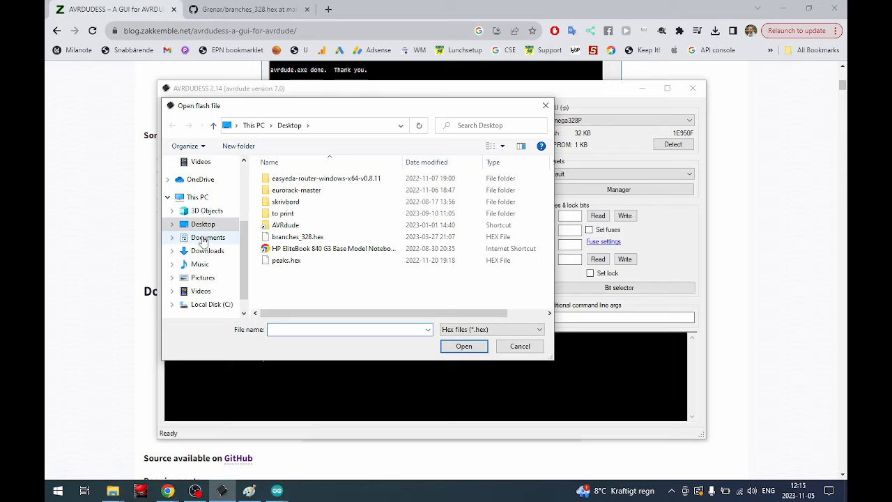
left_click(208, 251)
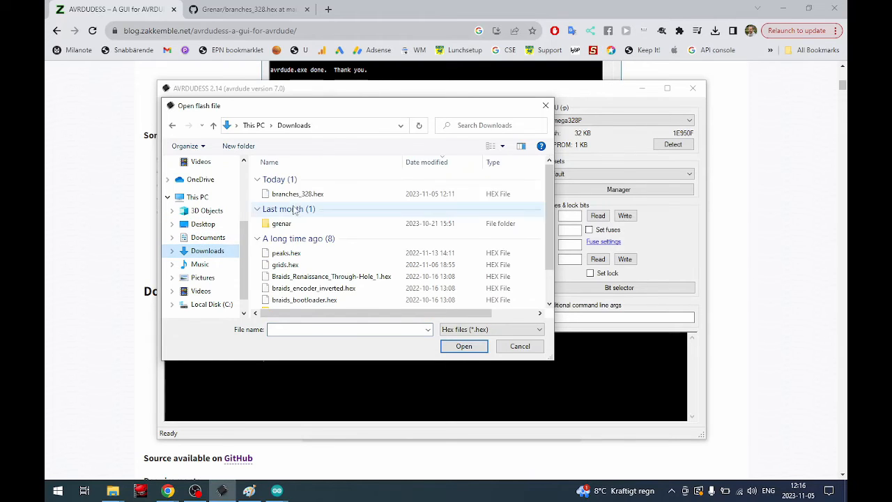
left_click(298, 194)
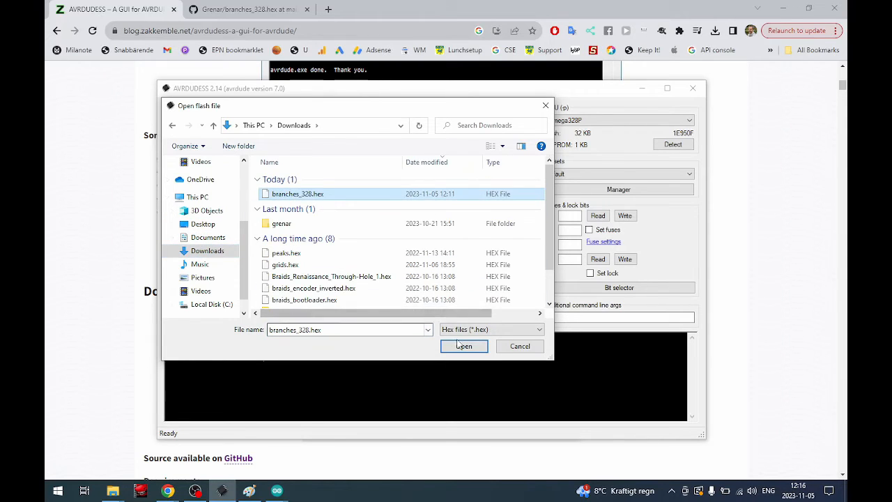
left_click(463, 345)
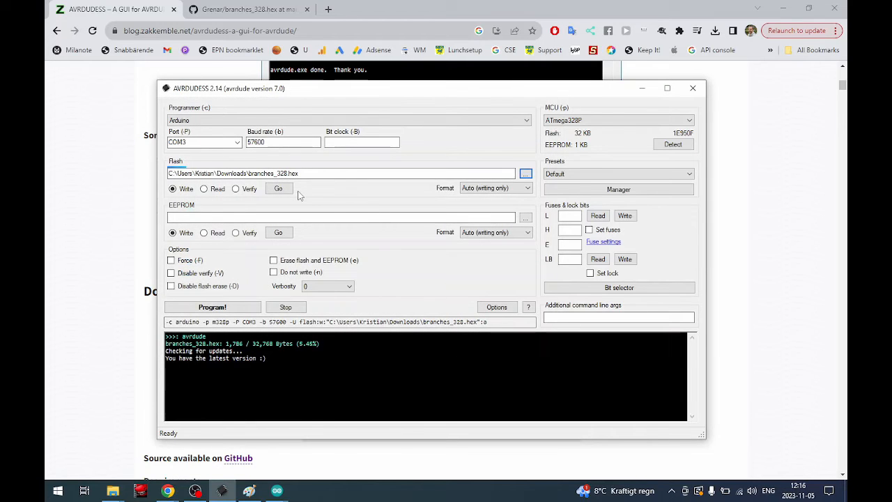
mouse_move(616, 120)
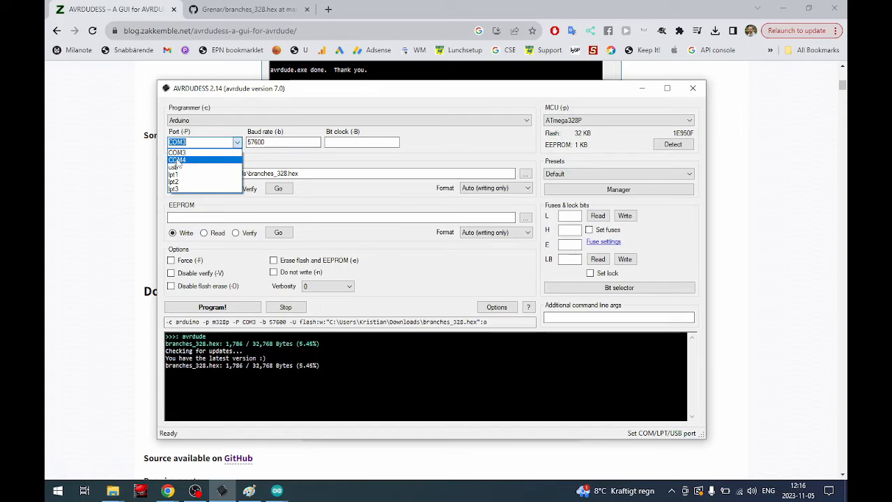
Step: Select COM4 and attempt a flash at 115200 baud, which fails to sync
left_click(178, 158)
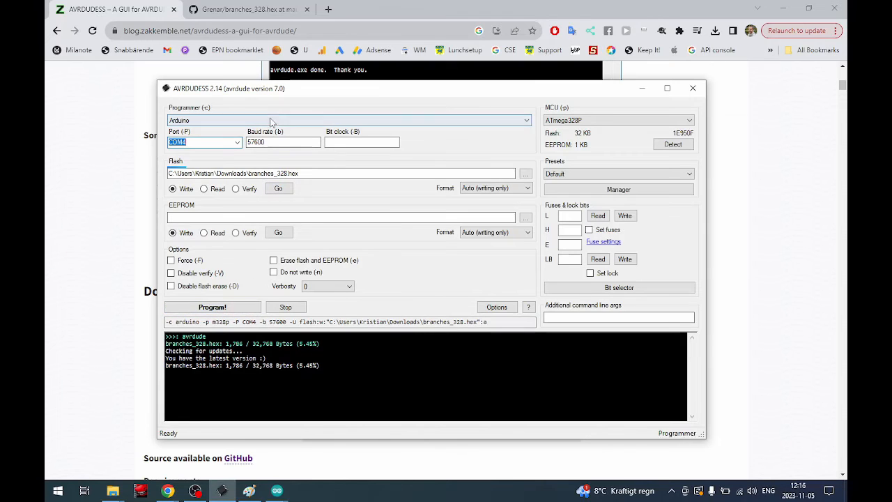
left_click(281, 142)
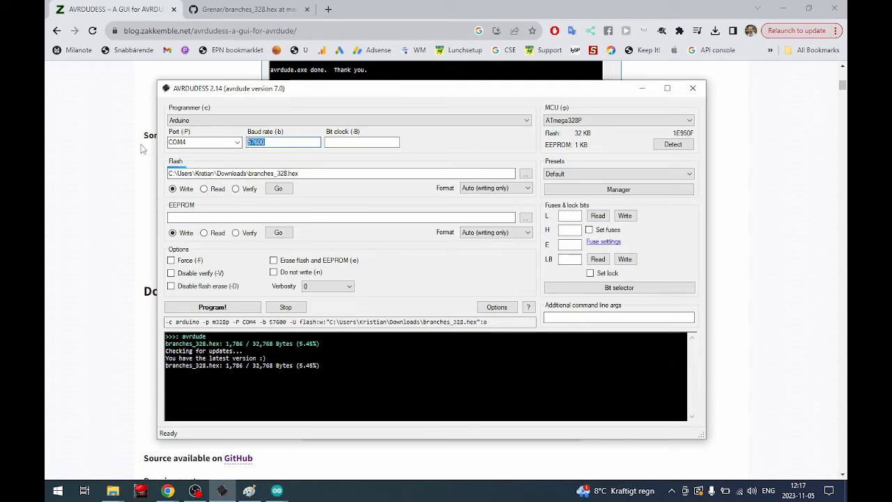
type("115200")
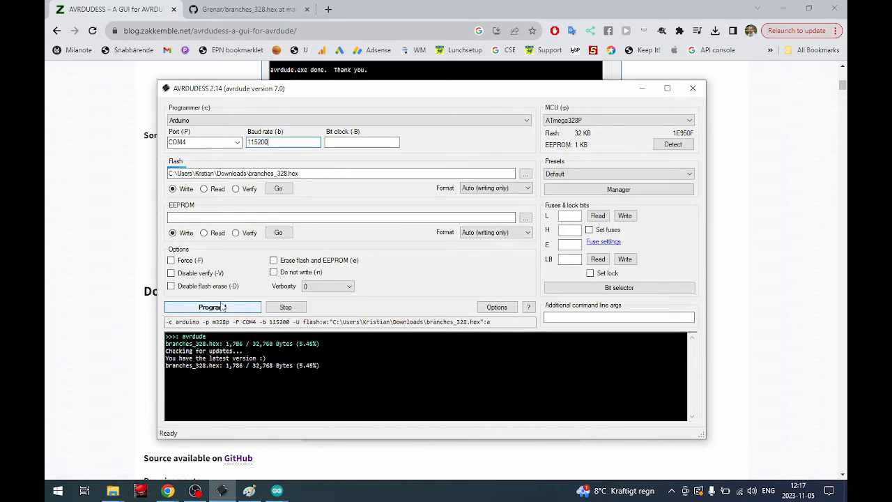
left_click(212, 306)
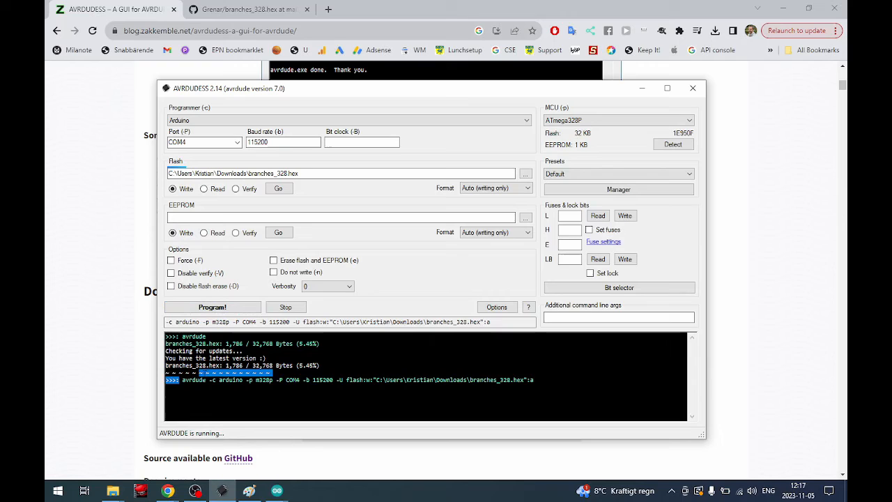
double_click(193, 379)
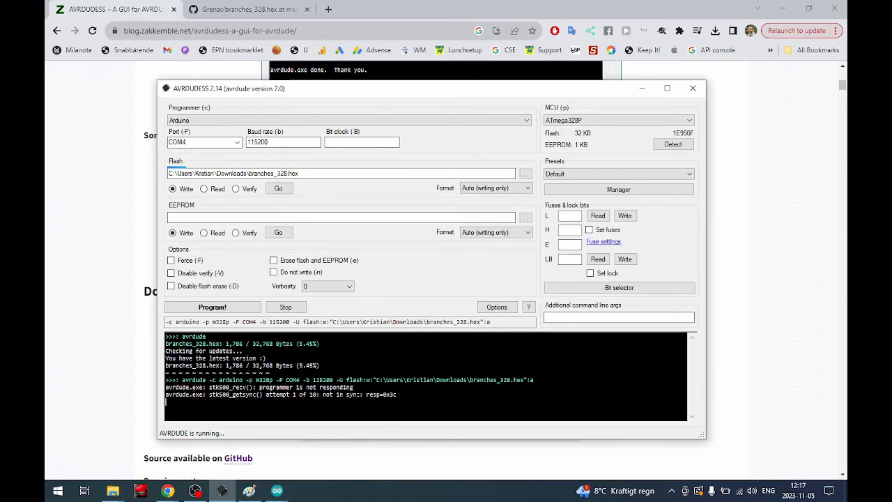
Step: Stop the out-of-sync upload and set the baud rate back to 57600
left_click(285, 307)
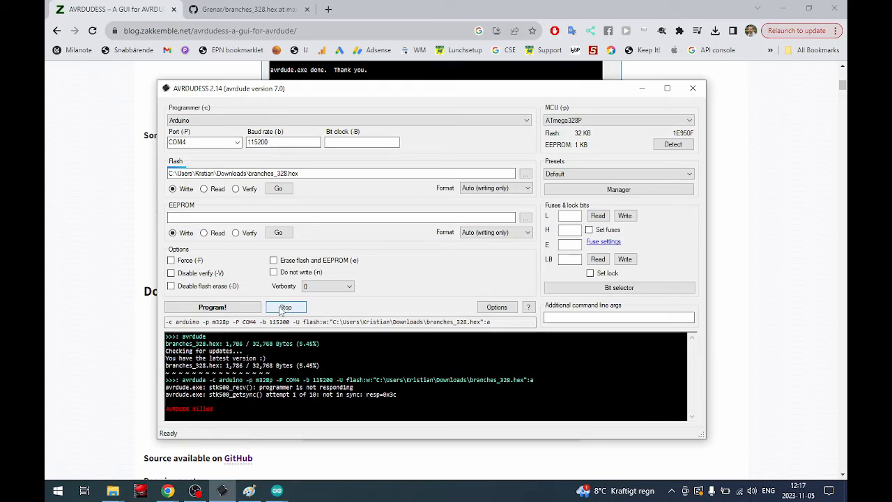
left_click(281, 142)
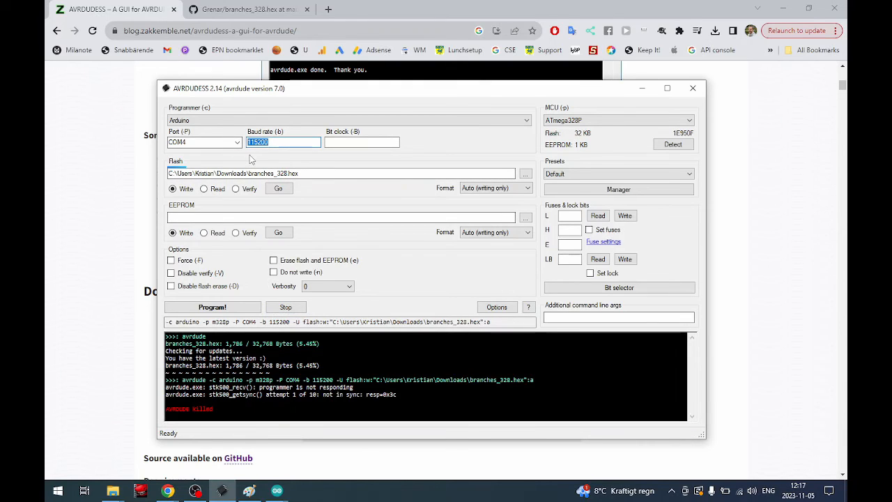
type("57600")
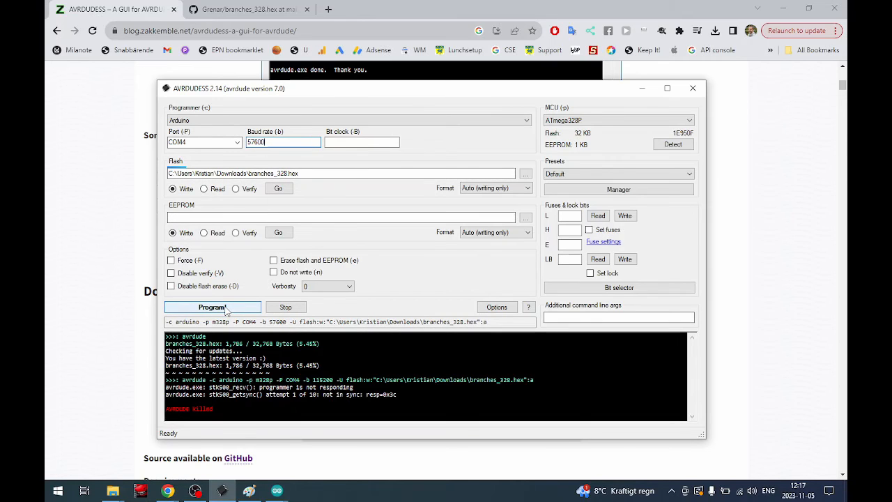
Step: Program branches_328.hex at 57600 baud, ending with 1784 bytes of flash verified
left_click(212, 307)
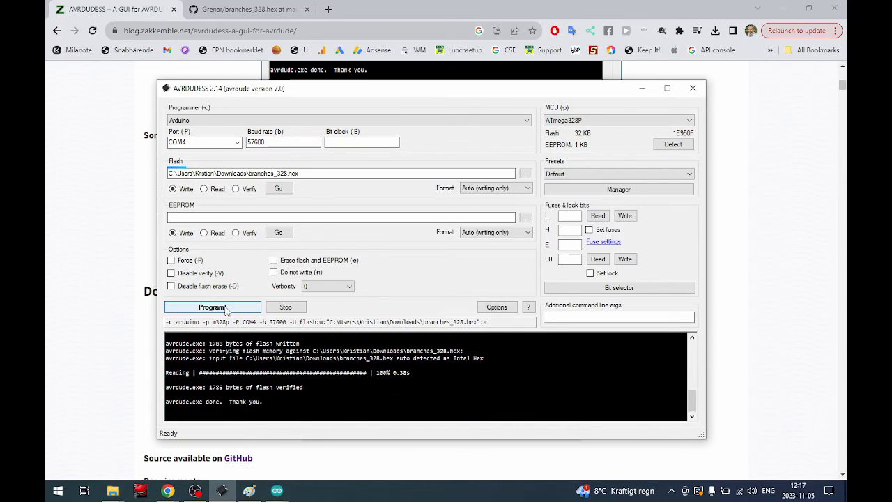
left_click(212, 307)
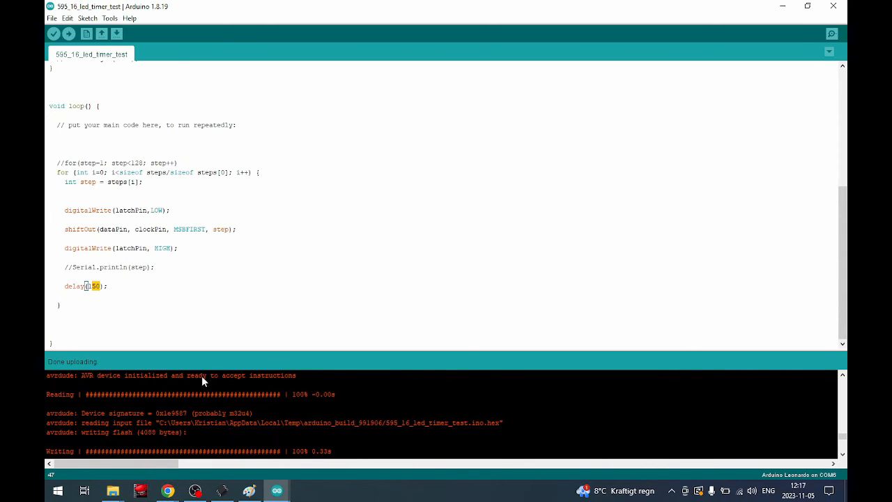
mouse_move(83, 406)
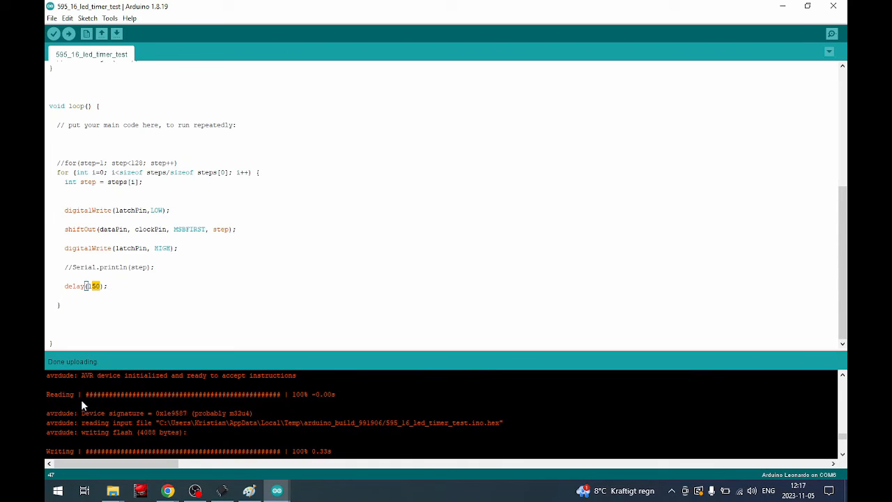
mouse_move(703, 7)
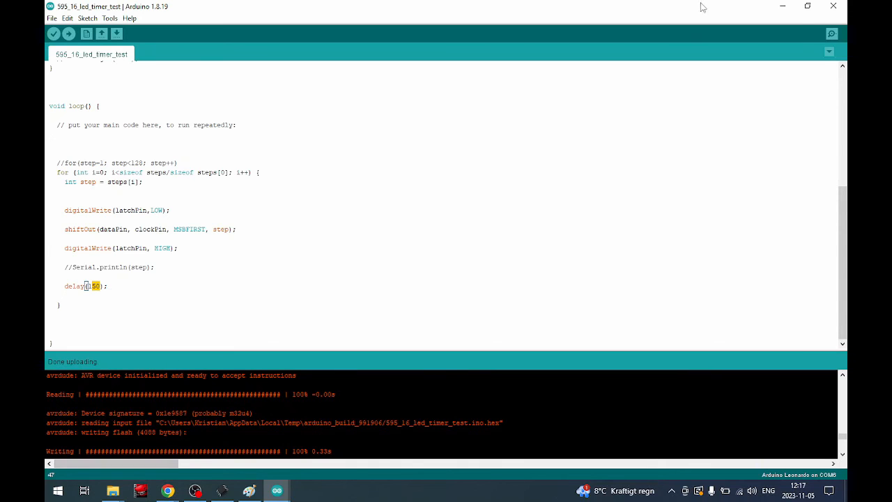